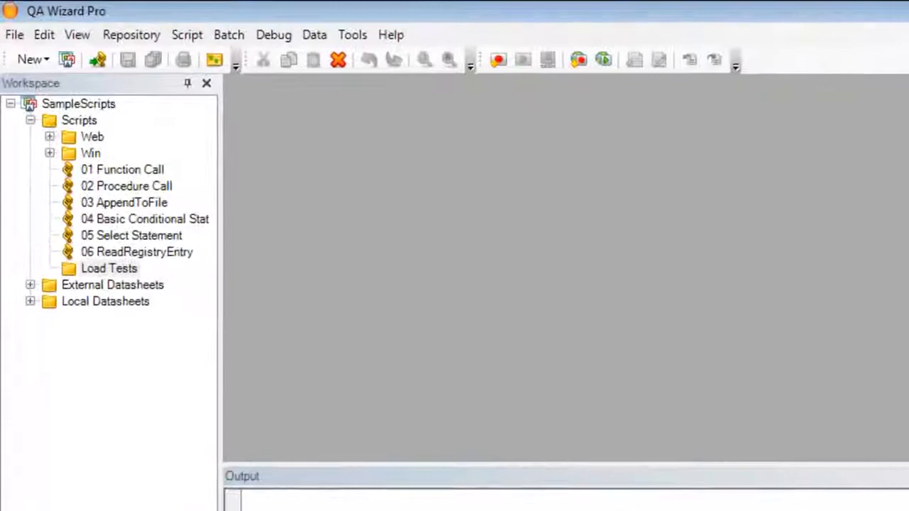
- Start recording load test LoadTest008 for the CMSOnline application
click(187, 34)
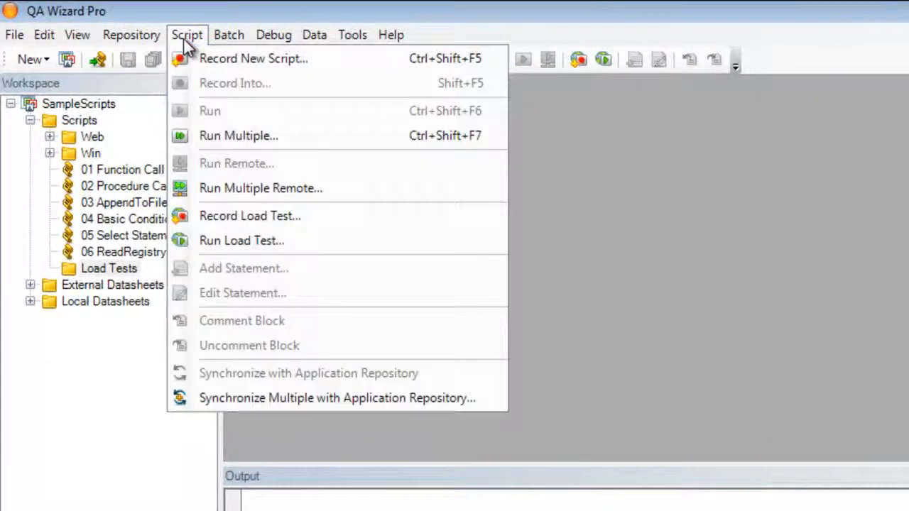
mouse_move(345, 220)
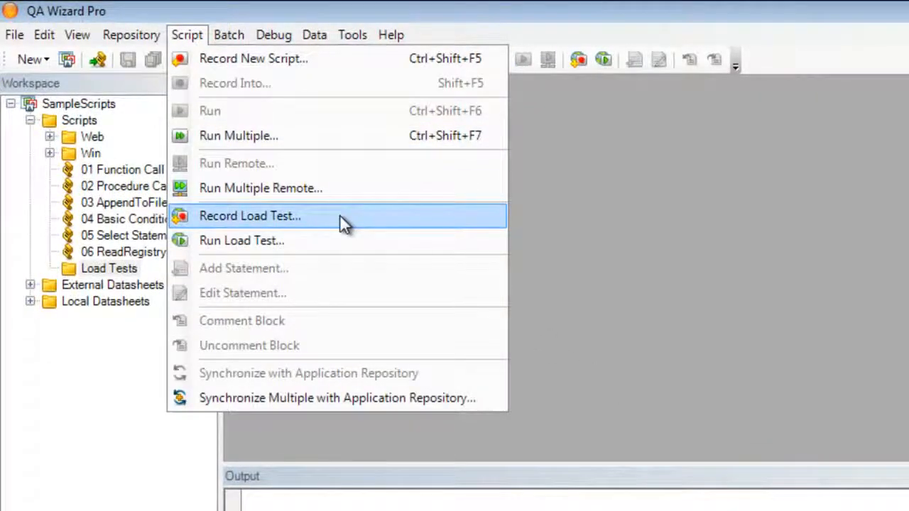
click(250, 216)
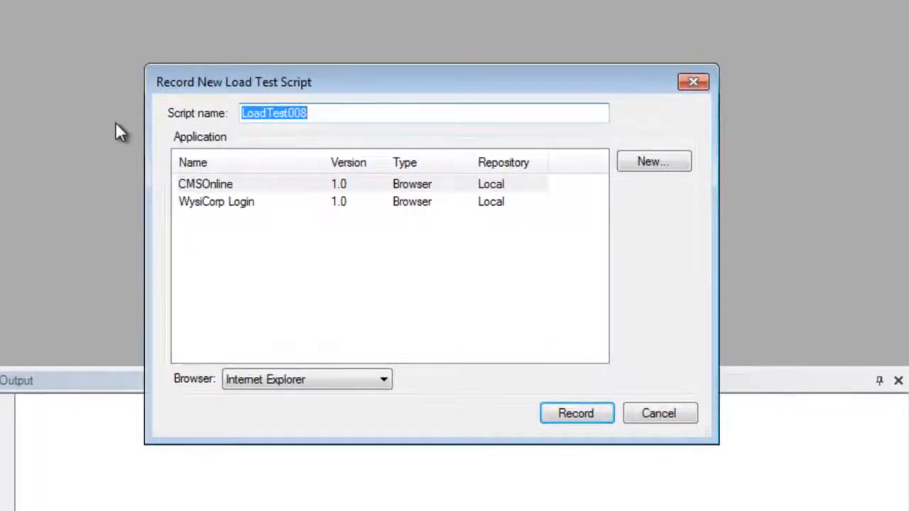
mouse_move(275, 191)
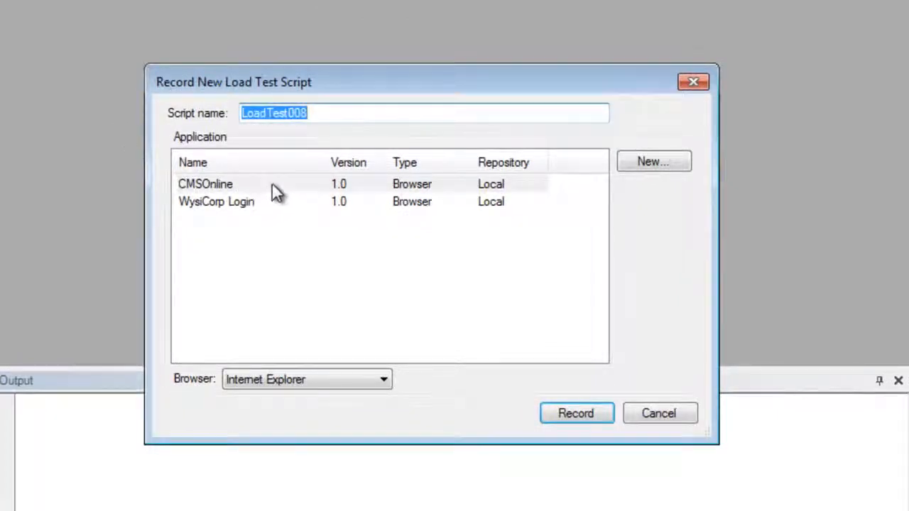
click(205, 184)
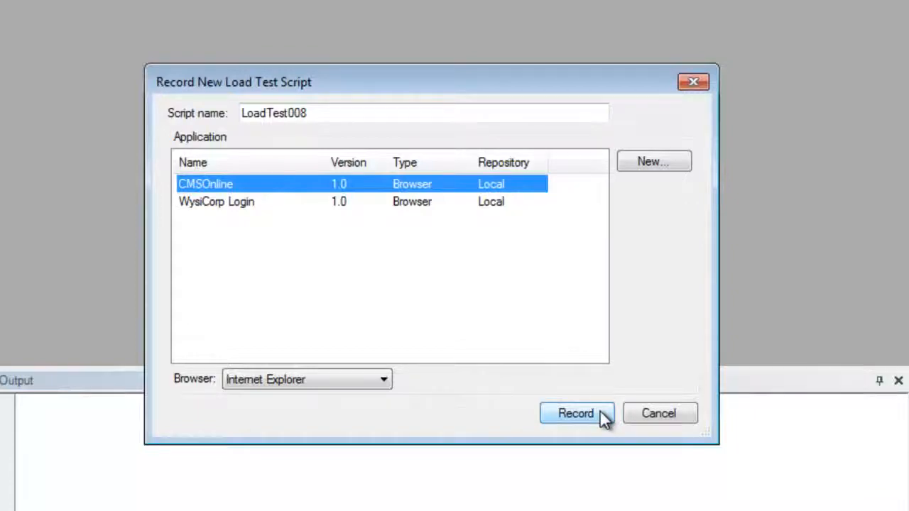
click(577, 414)
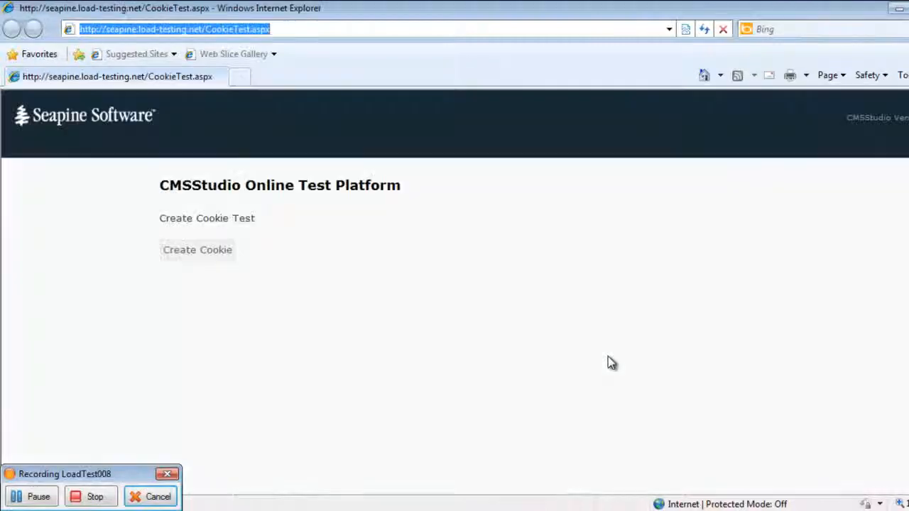
mouse_move(218, 254)
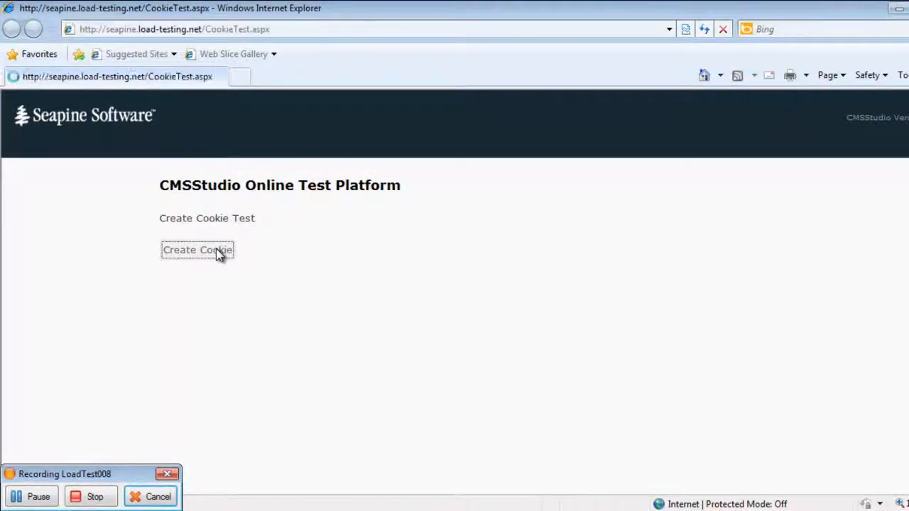
- Create a cookie on the CookieTest page, then stop recording LoadTest008
click(197, 250)
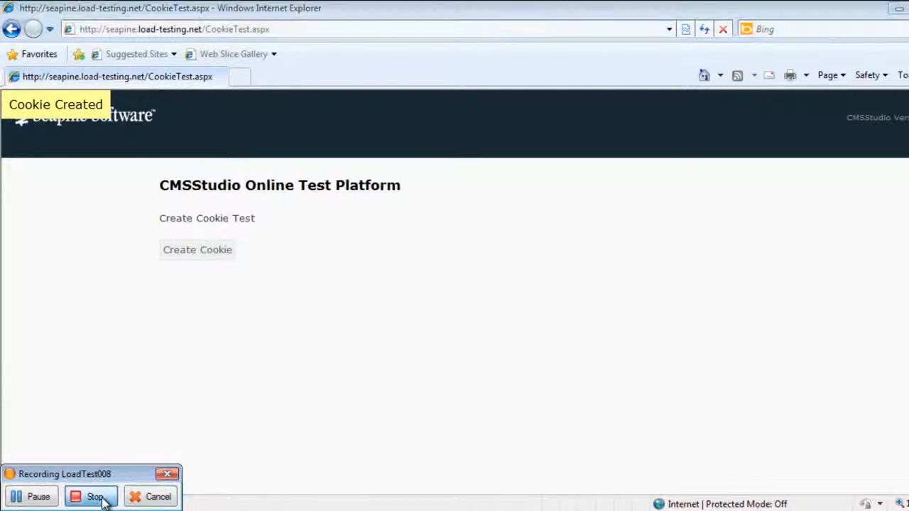
click(94, 497)
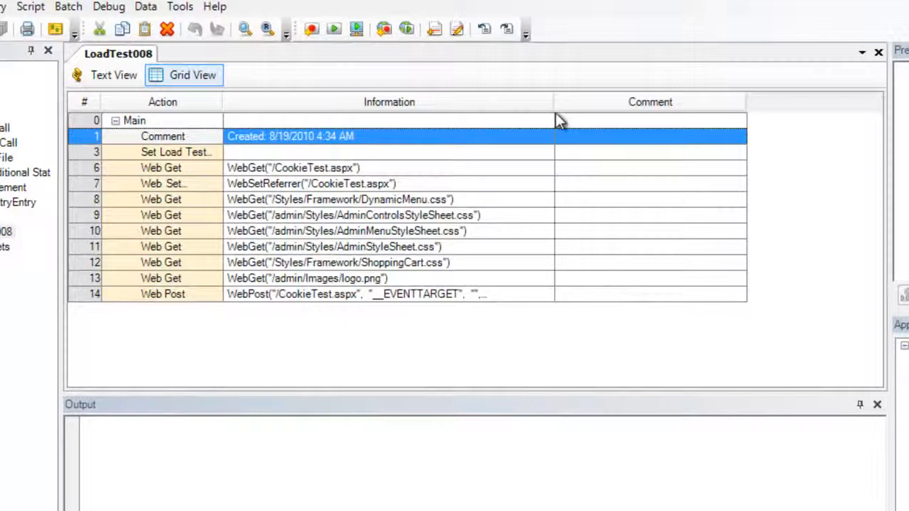
mouse_move(86, 298)
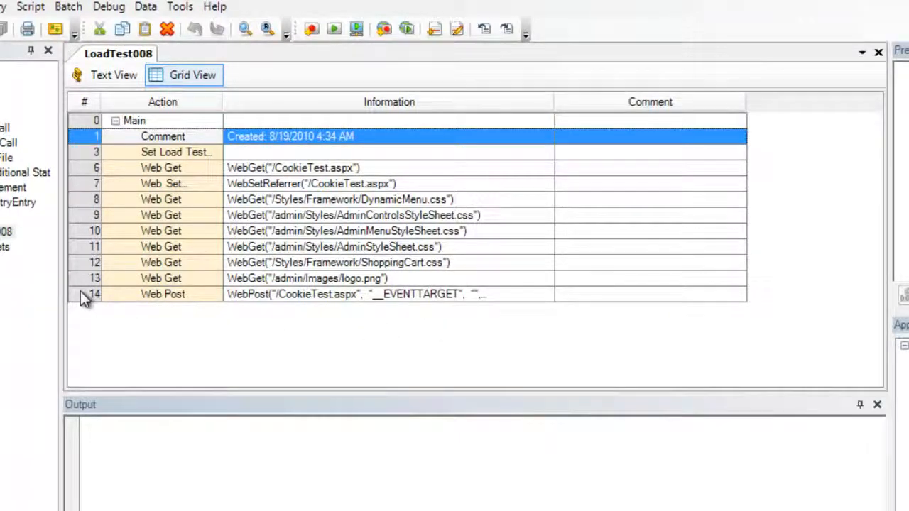
- Select the final Web Post step at row 14 of LoadTest008
click(162, 294)
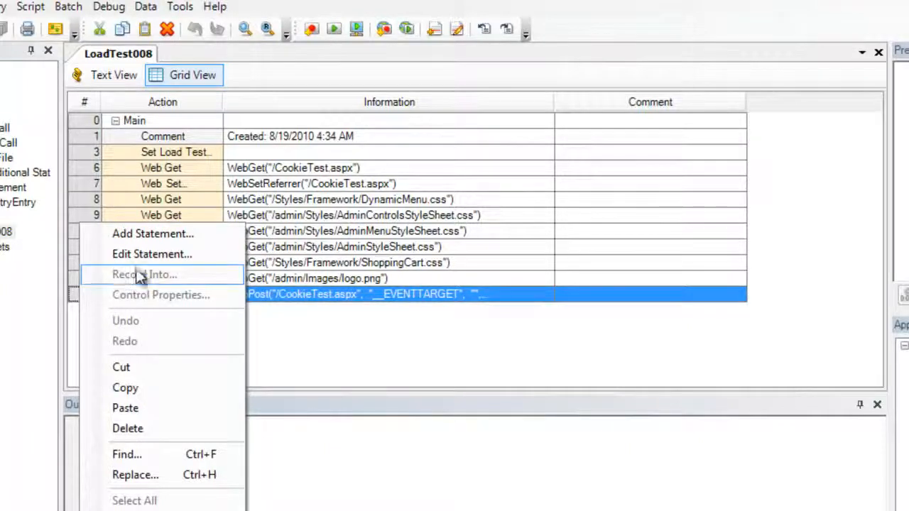
mouse_move(209, 244)
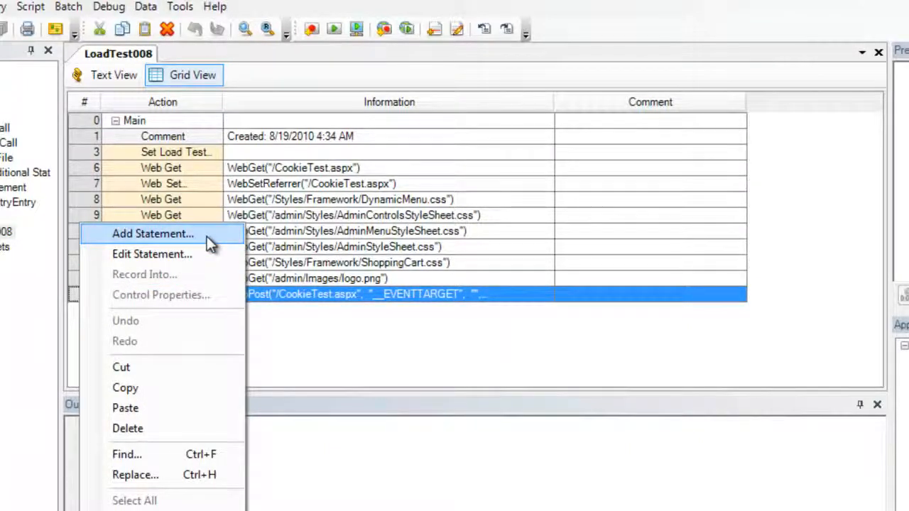
click(152, 233)
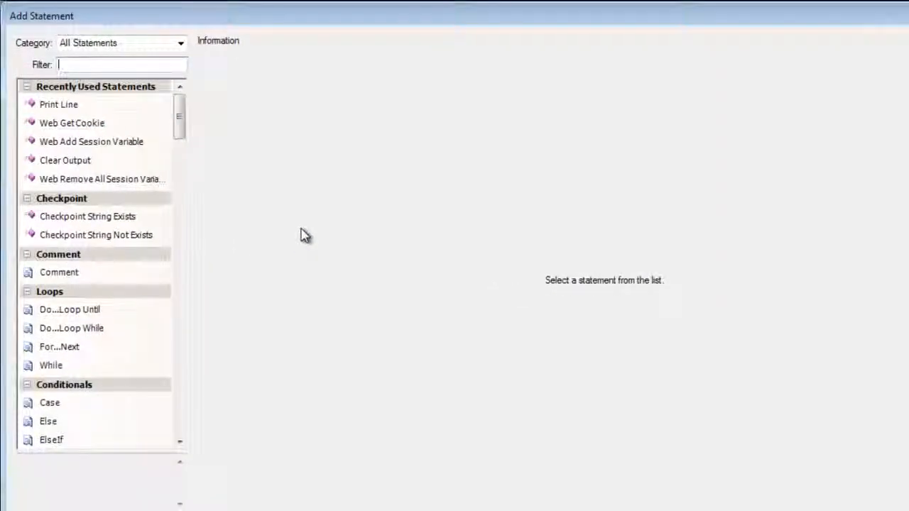
click(72, 123)
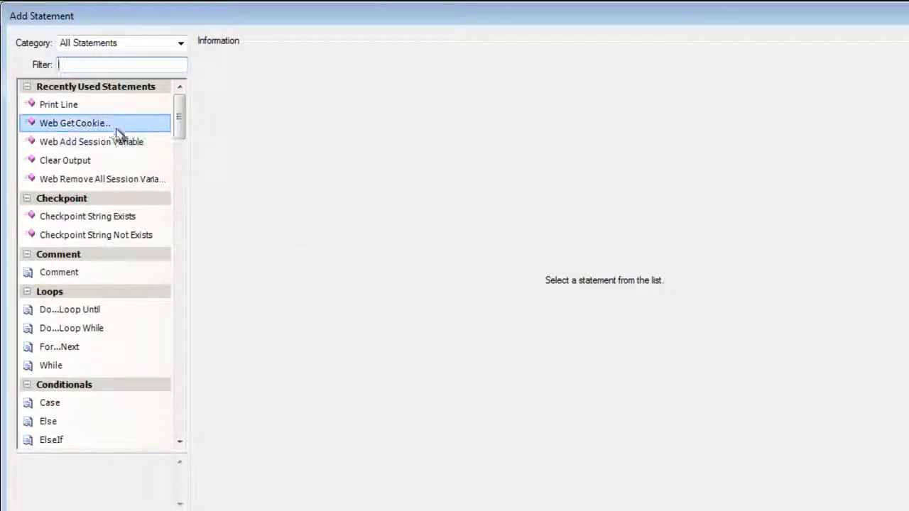
click(75, 123)
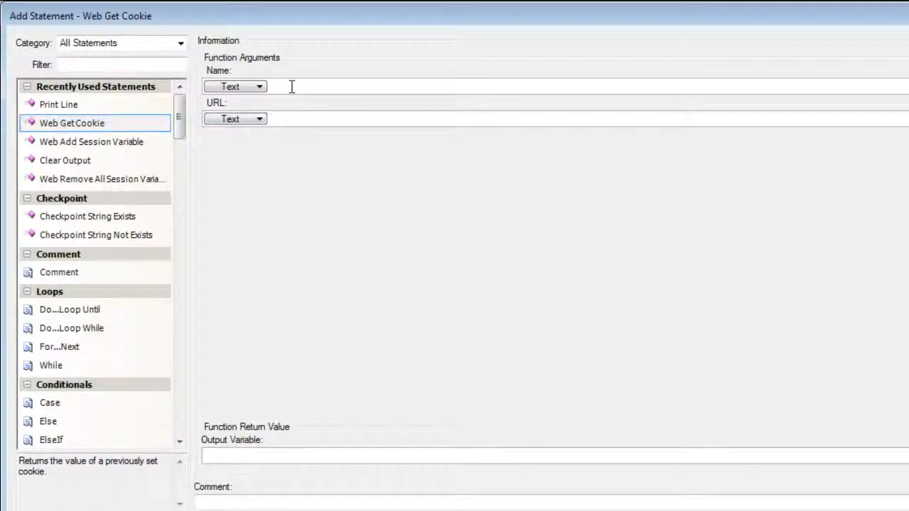
mouse_move(312, 73)
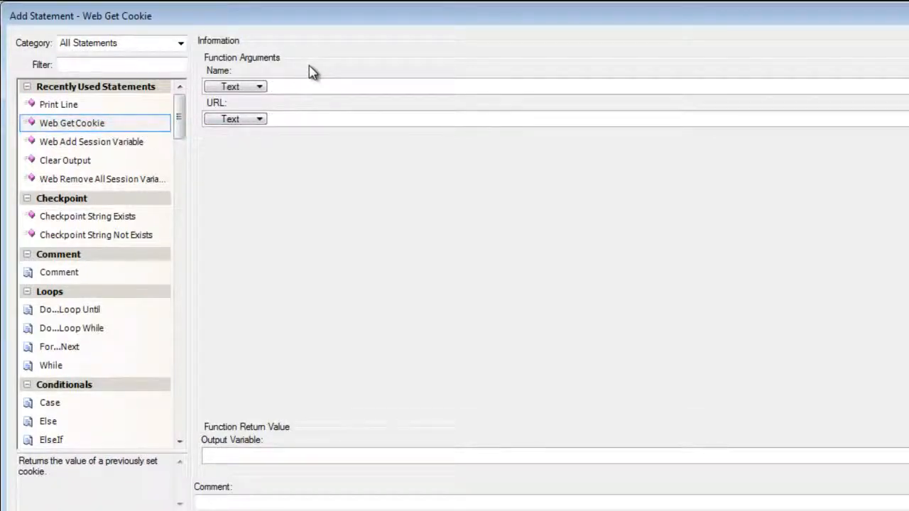
text(MyTestCookie)
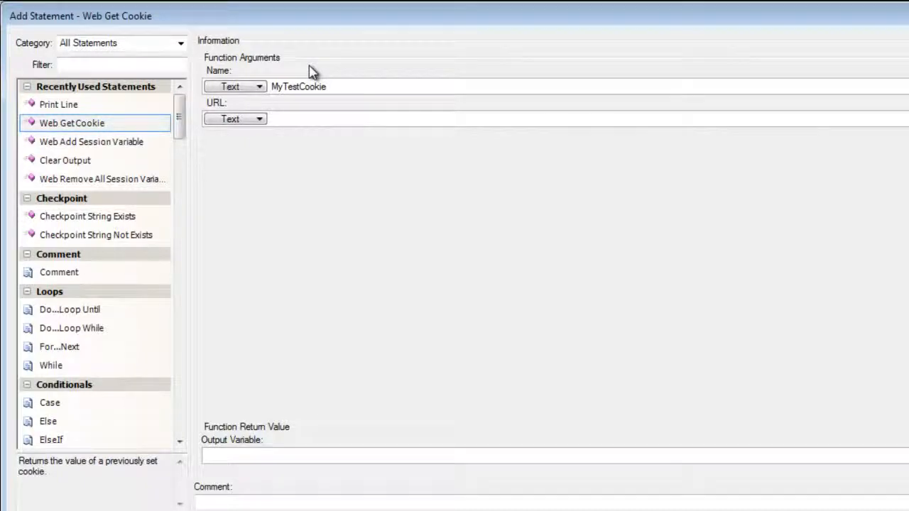
mouse_move(310, 72)
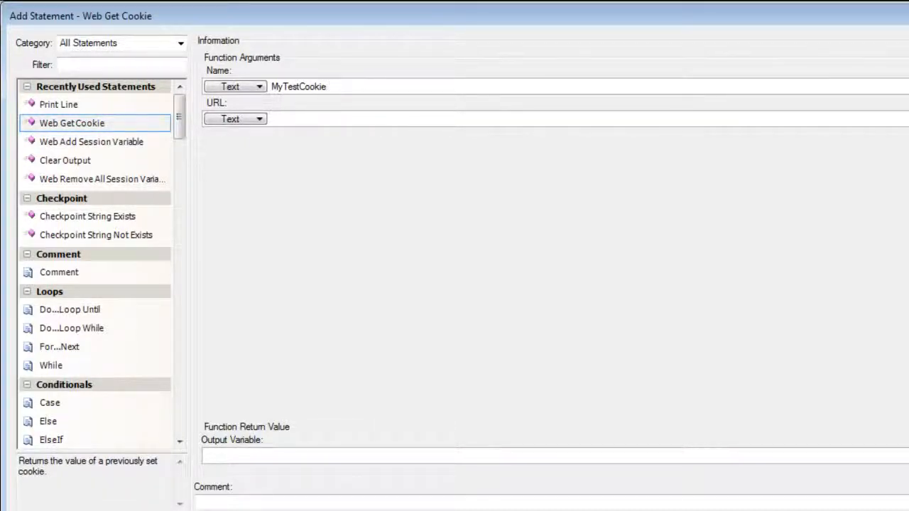
click(313, 85)
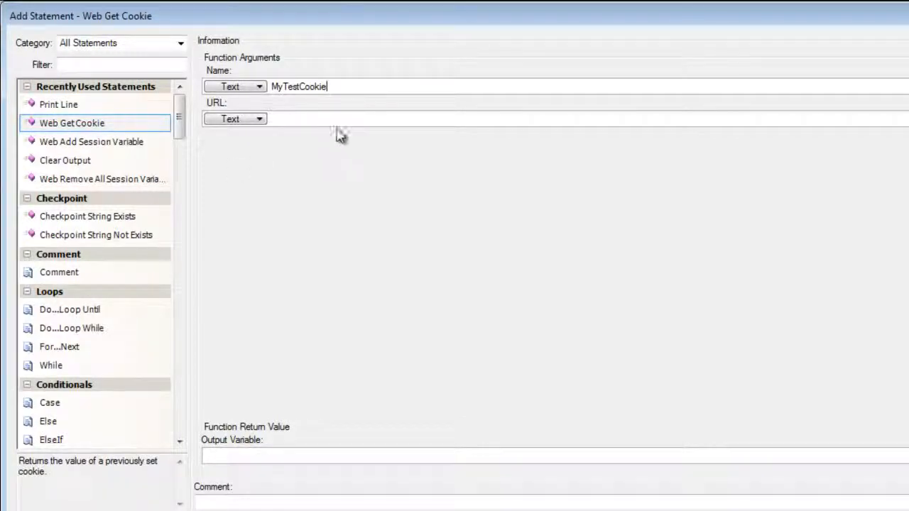
text(http://seapine.load-testing.net/)
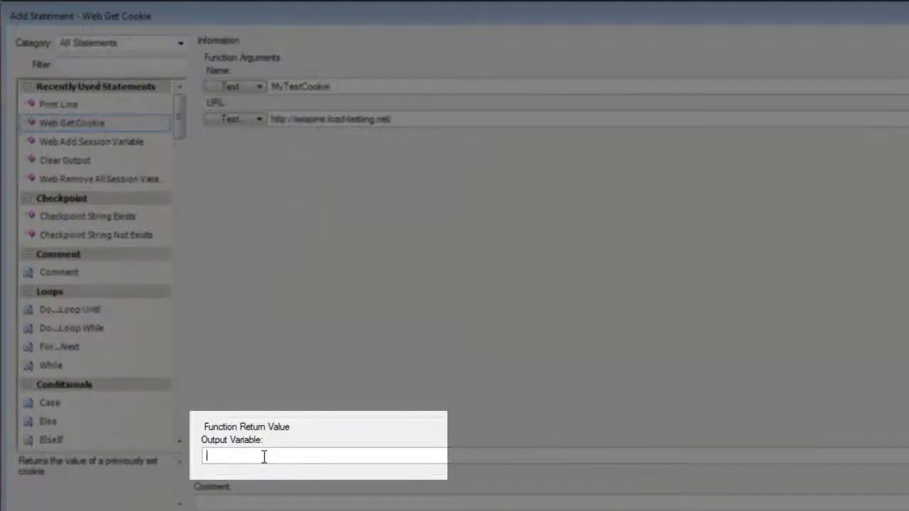
text(Cook)
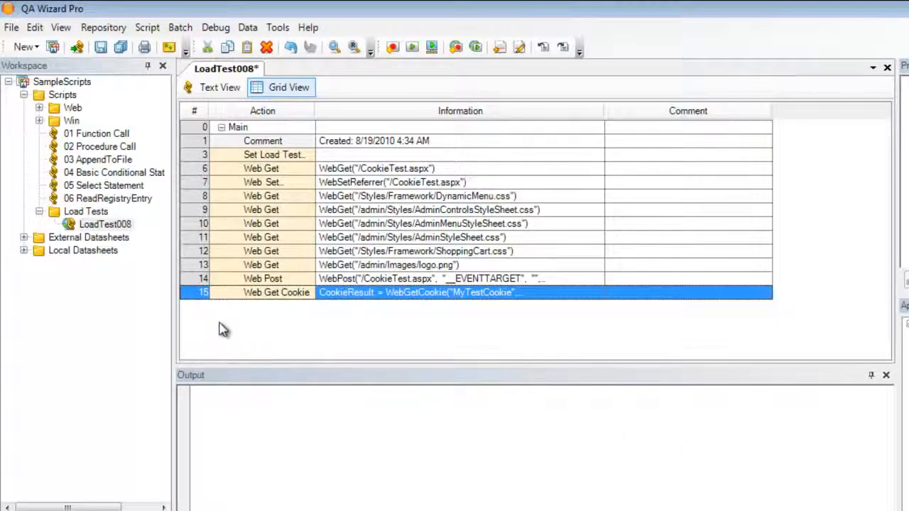
mouse_move(205, 300)
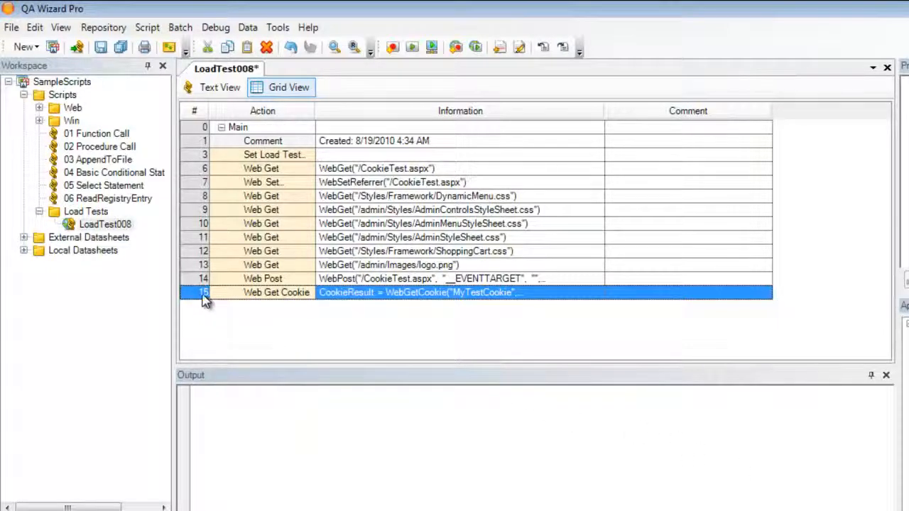
- Add a Print Line statement after the cookie step that prints variable CookieResult
right_click(206, 294)
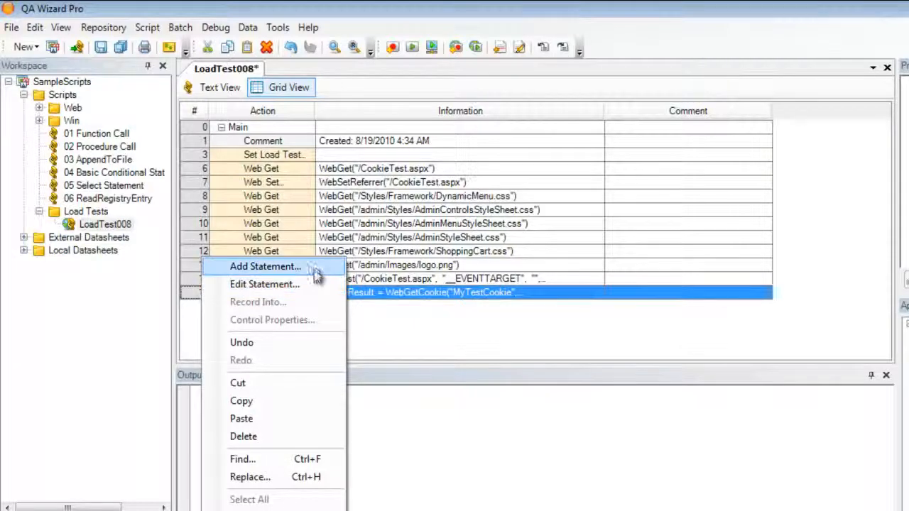
click(265, 266)
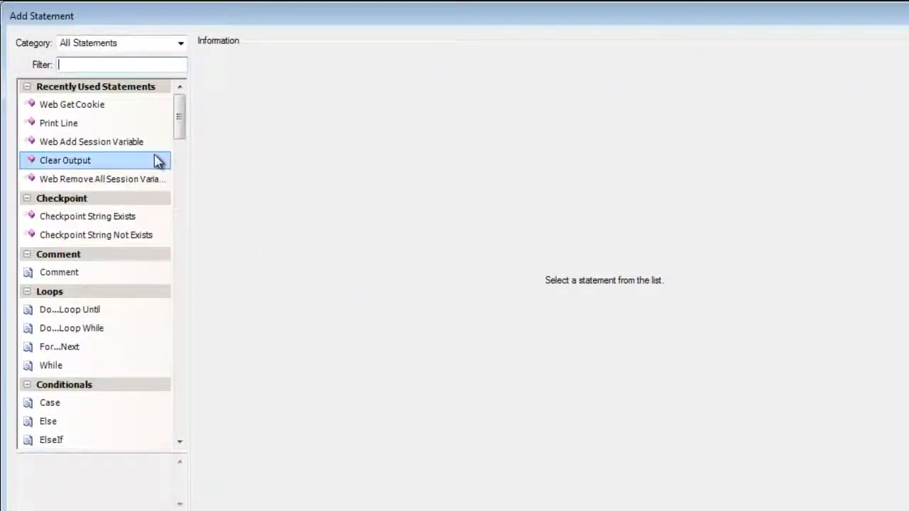
click(58, 123)
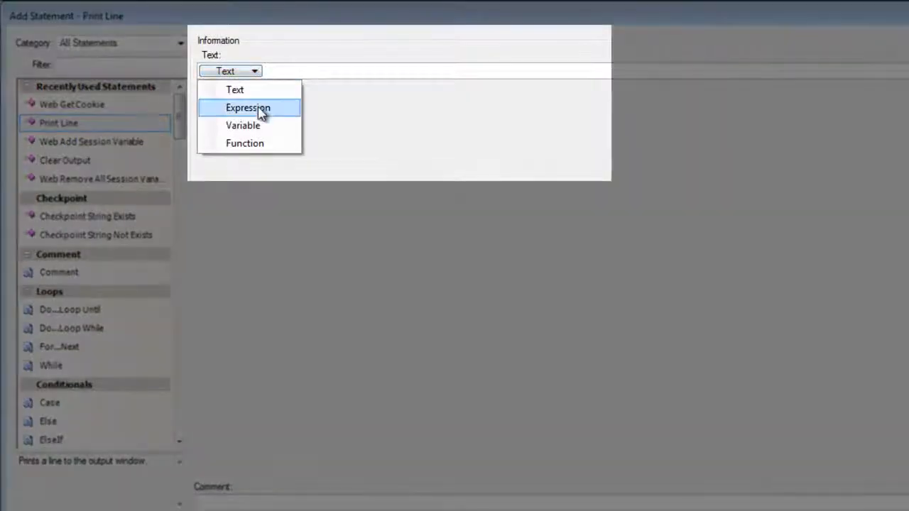
click(243, 125)
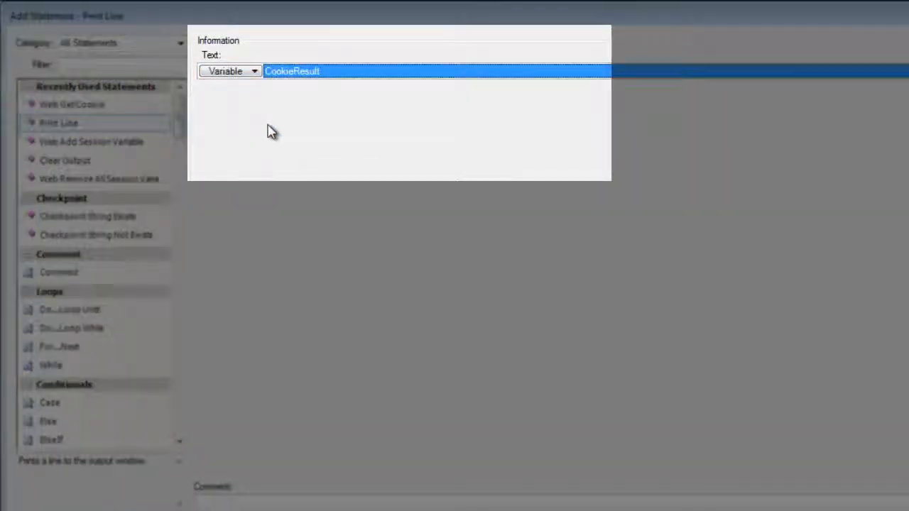
mouse_move(318, 120)
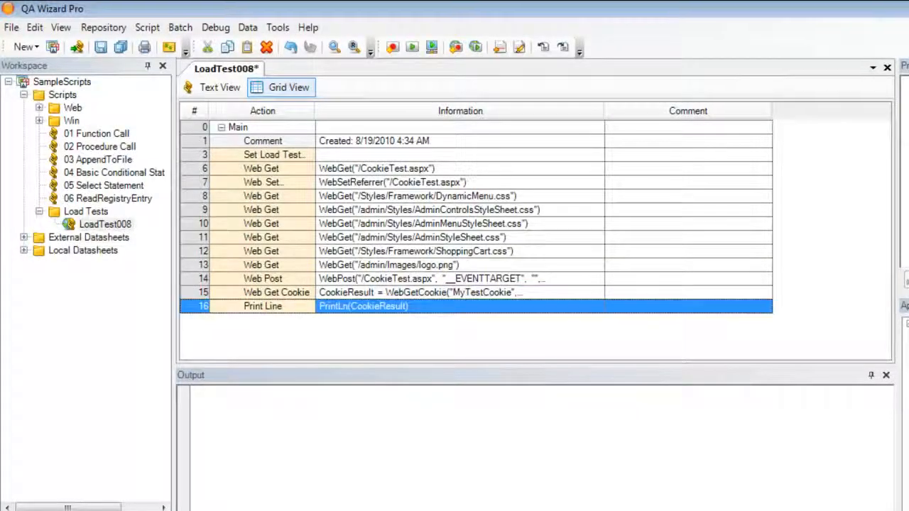
mouse_move(444, 219)
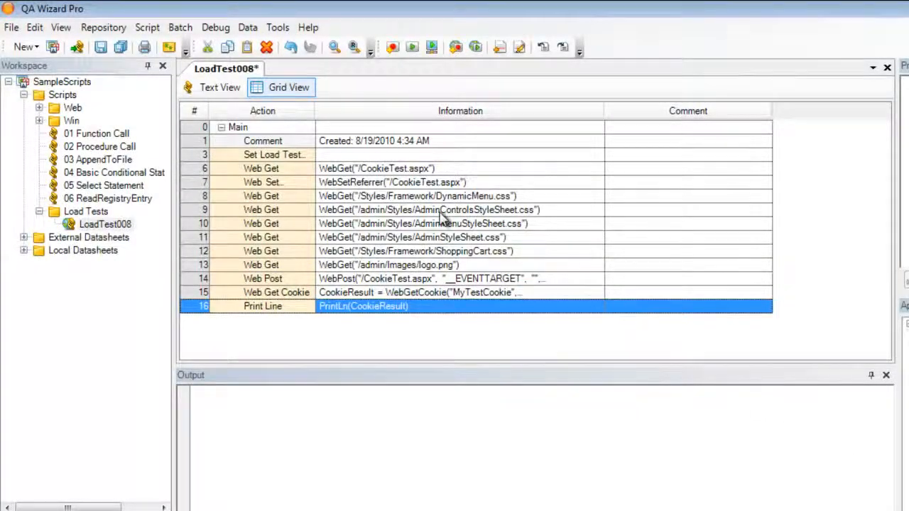
mouse_move(332, 101)
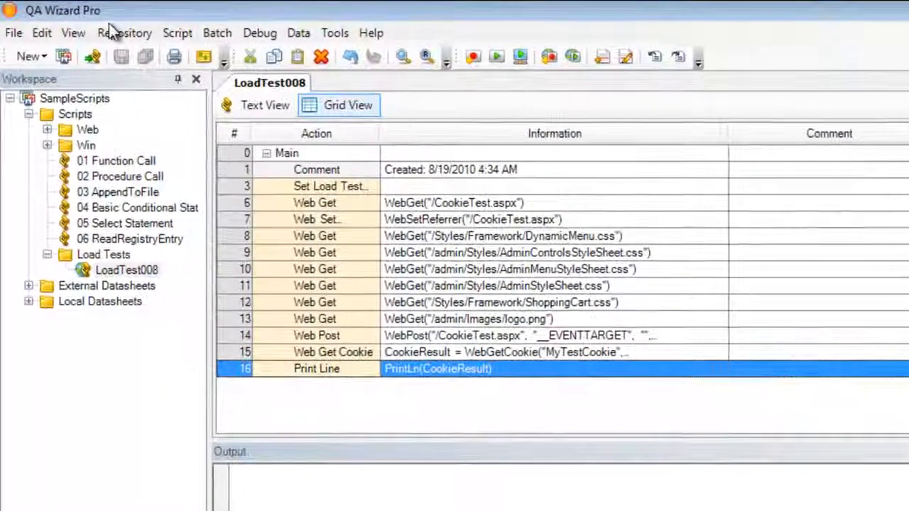
- Run LoadTest008 as a load test with five virtual users
click(177, 33)
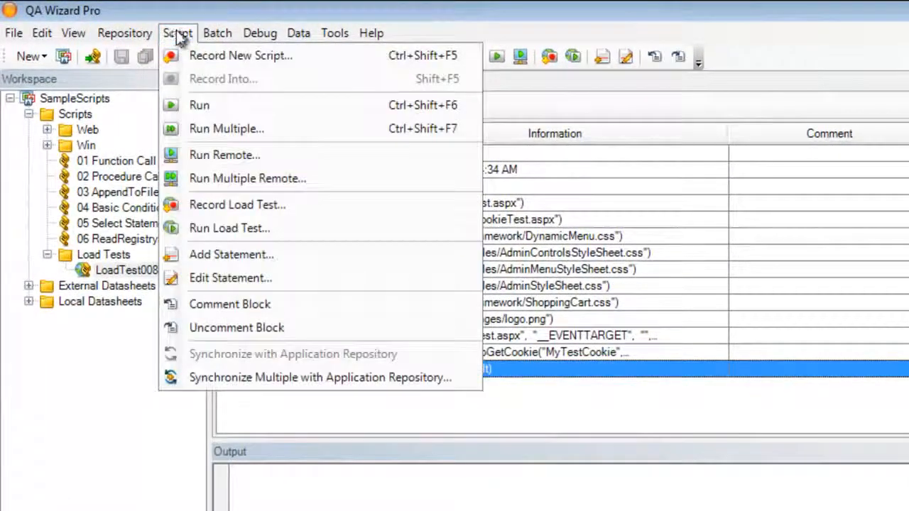
mouse_move(307, 233)
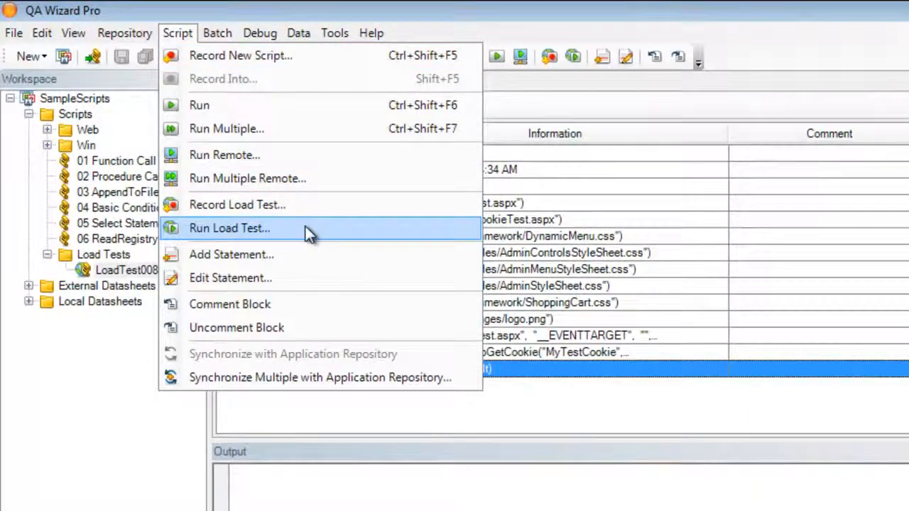
click(229, 228)
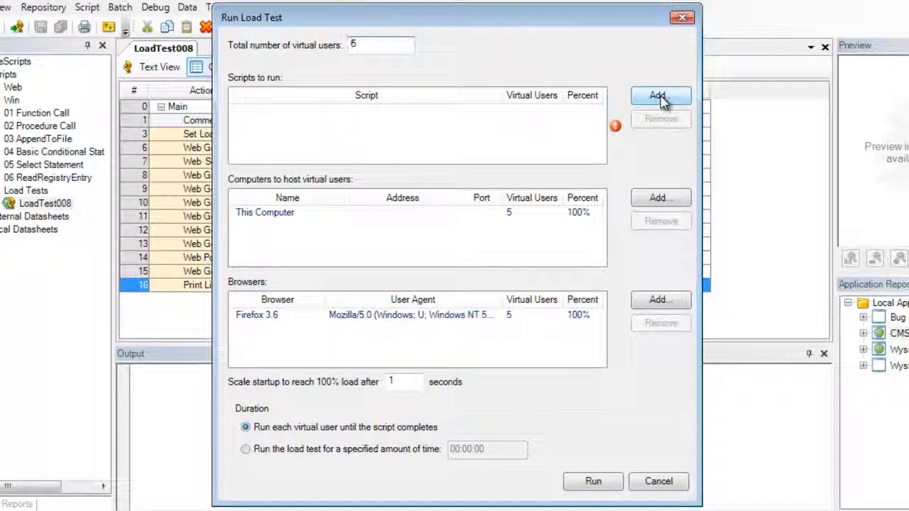
click(660, 95)
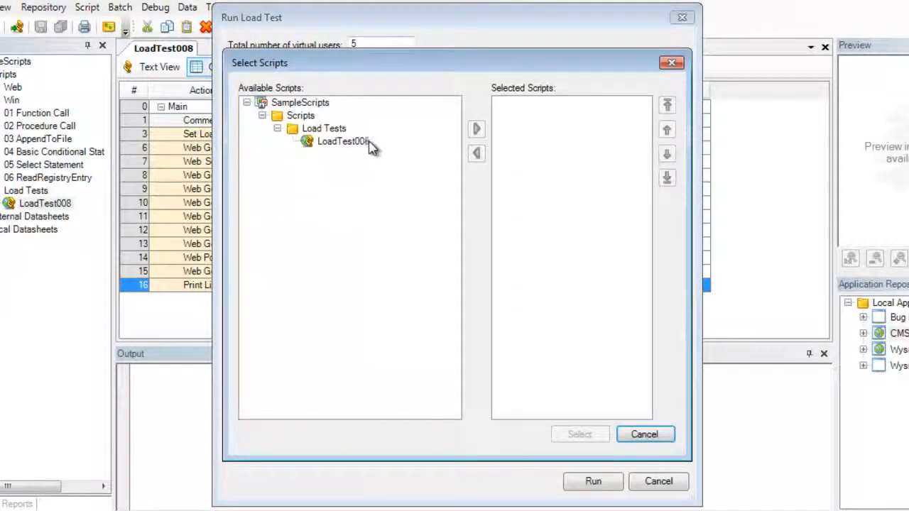
click(476, 130)
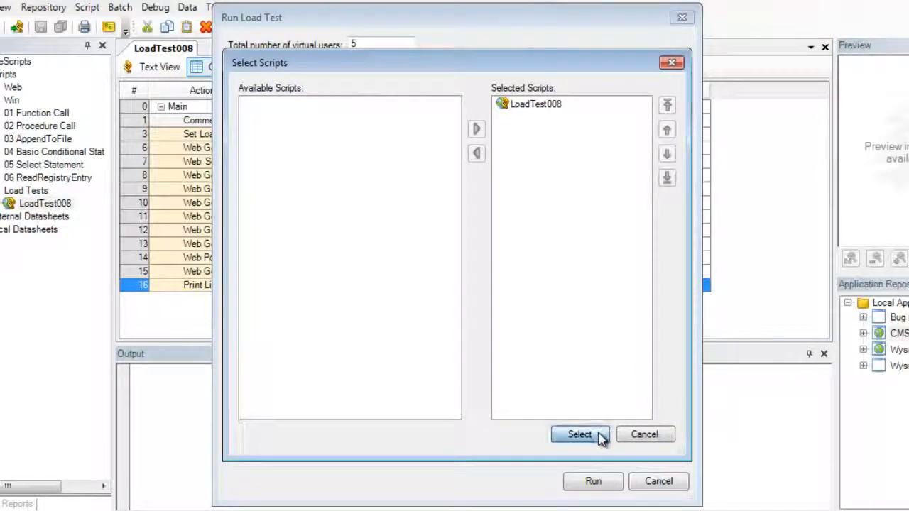
click(579, 434)
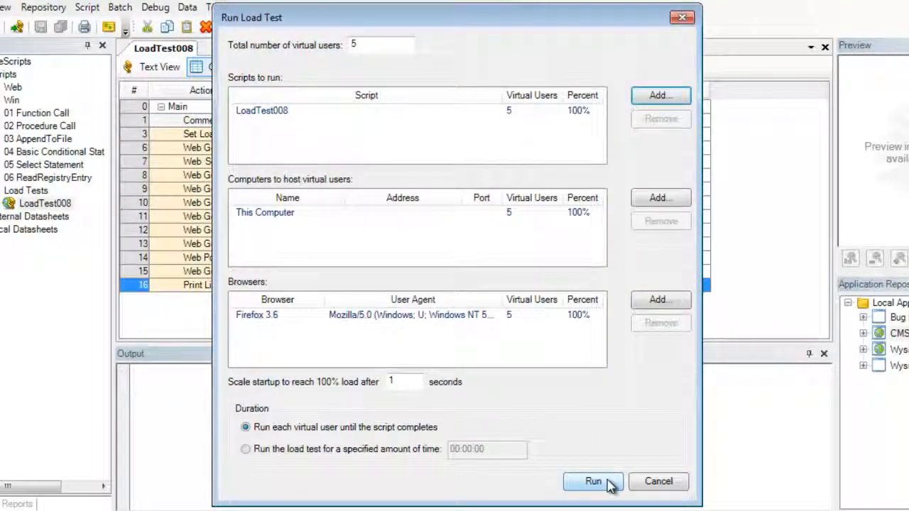
click(593, 481)
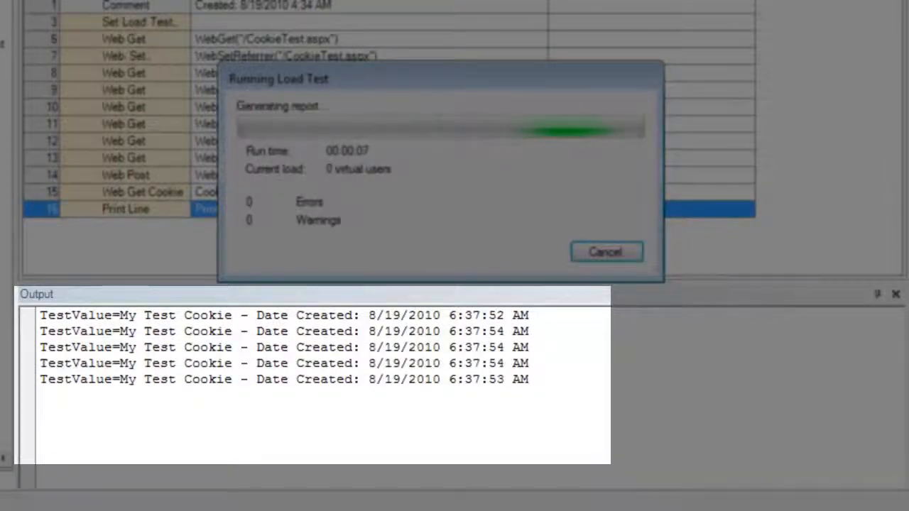
- Close the load test results to return to the LoadTest008 grid
click(607, 252)
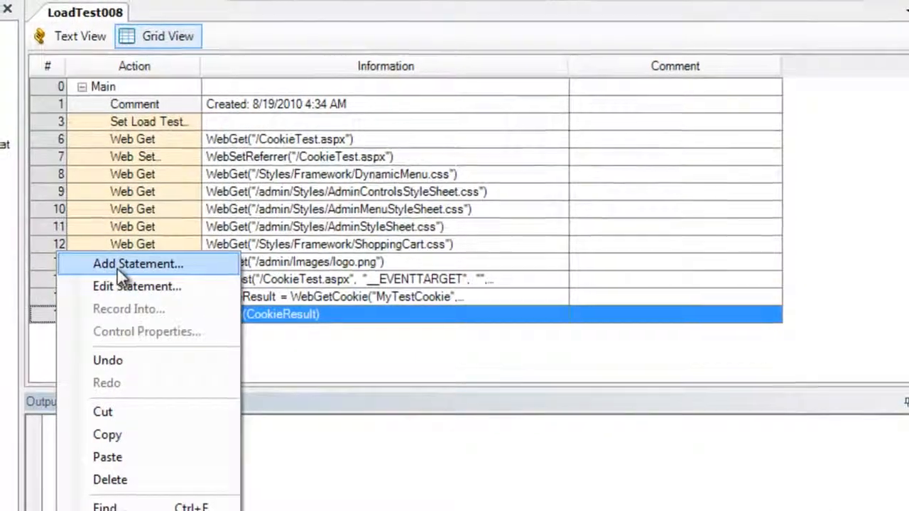
- Add a Web Set Cookie statement named MyNewCookie with value 'Created by QAWizard Pro'
click(138, 264)
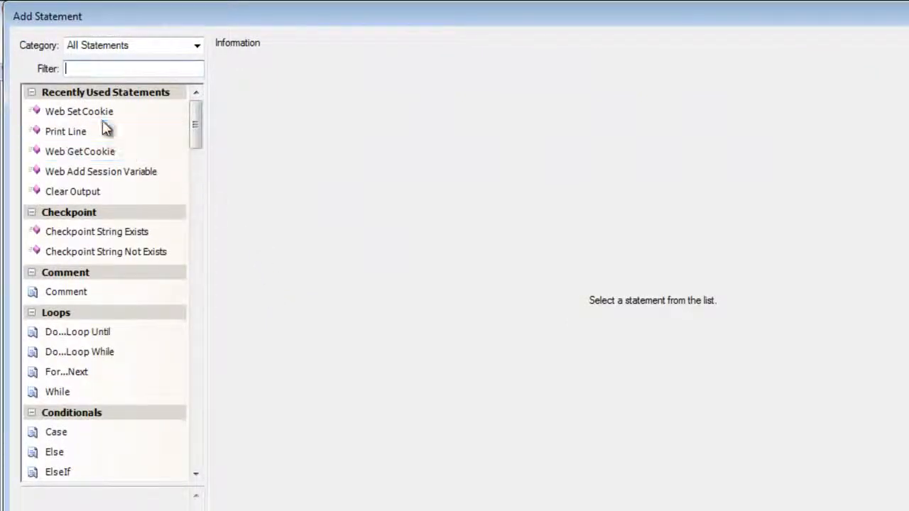
click(79, 111)
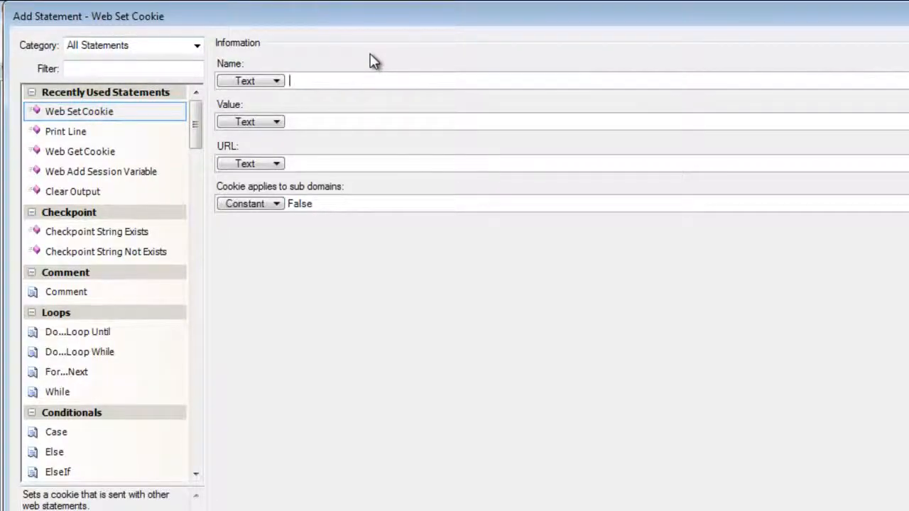
text(MyNewCookie)
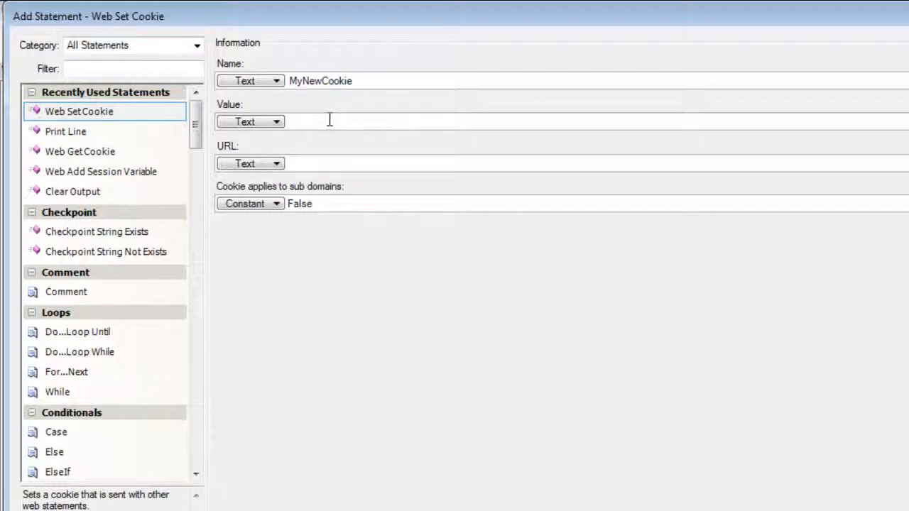
text(Created)
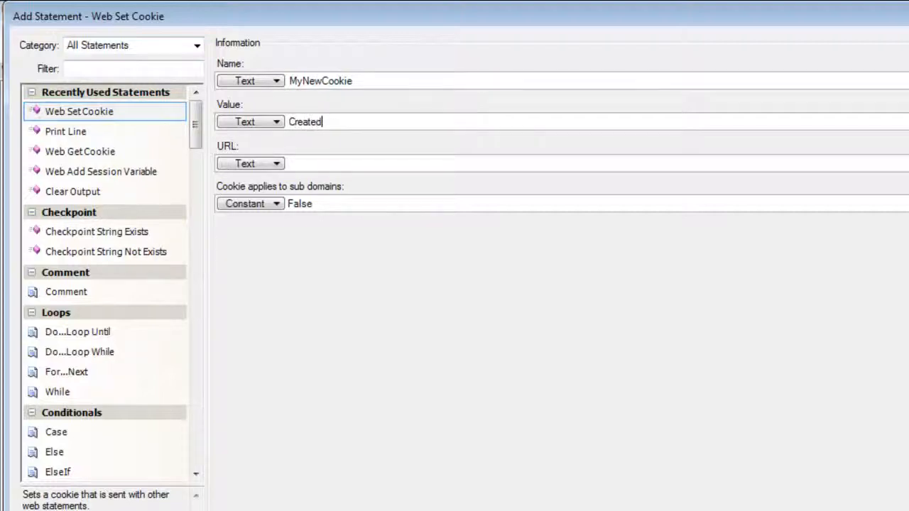
text(by QAWi)
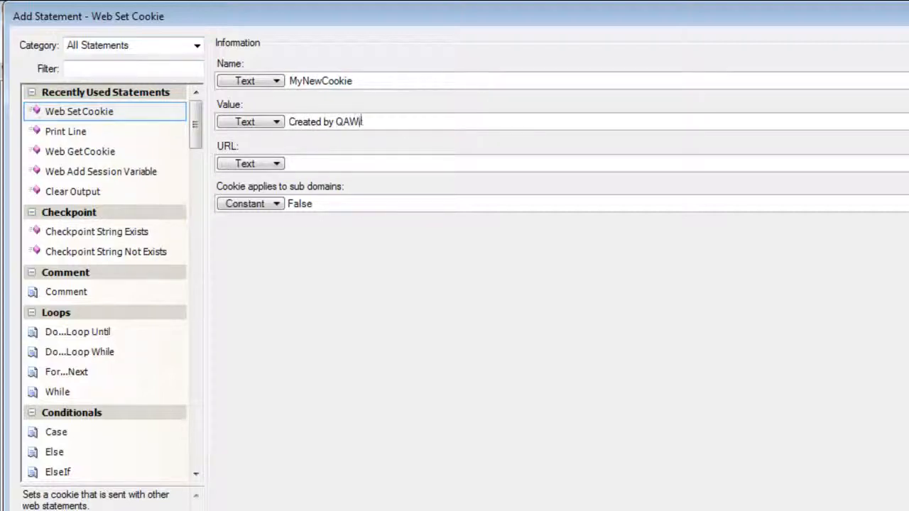
text(zard Pro)
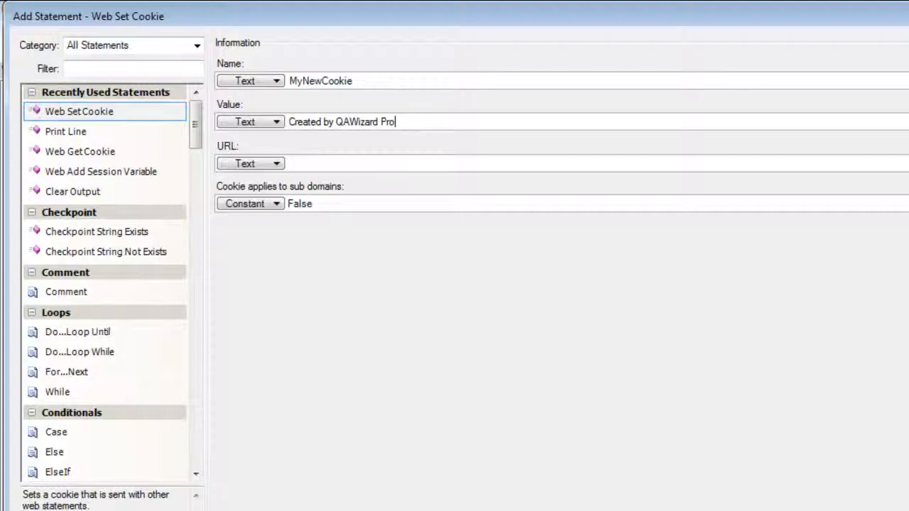
click(327, 163)
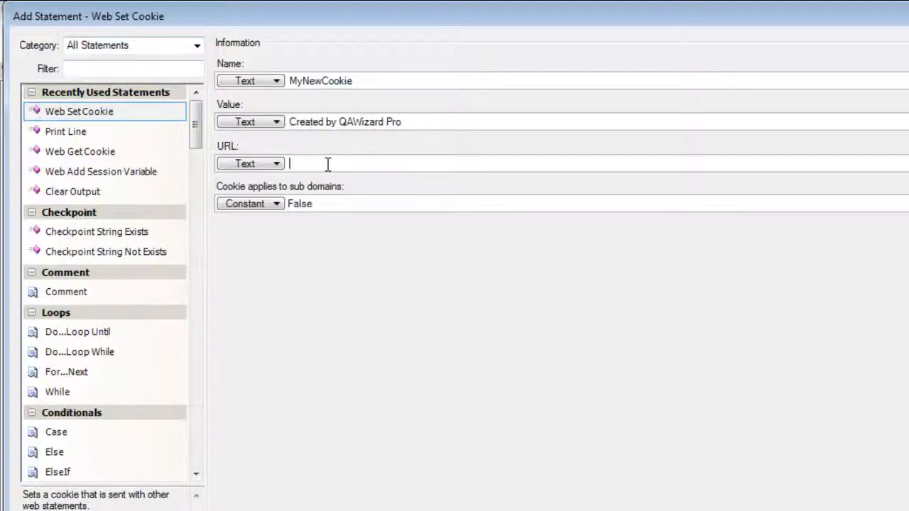
mouse_move(324, 146)
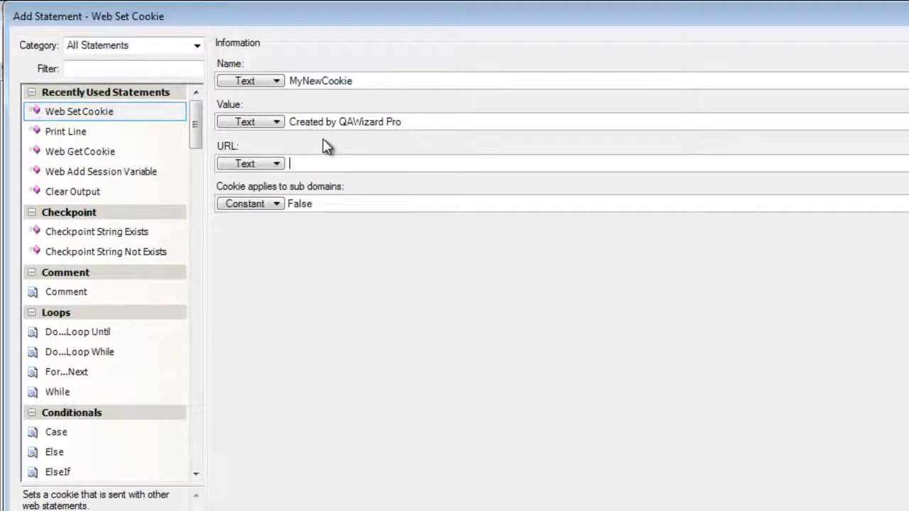
text(http://)
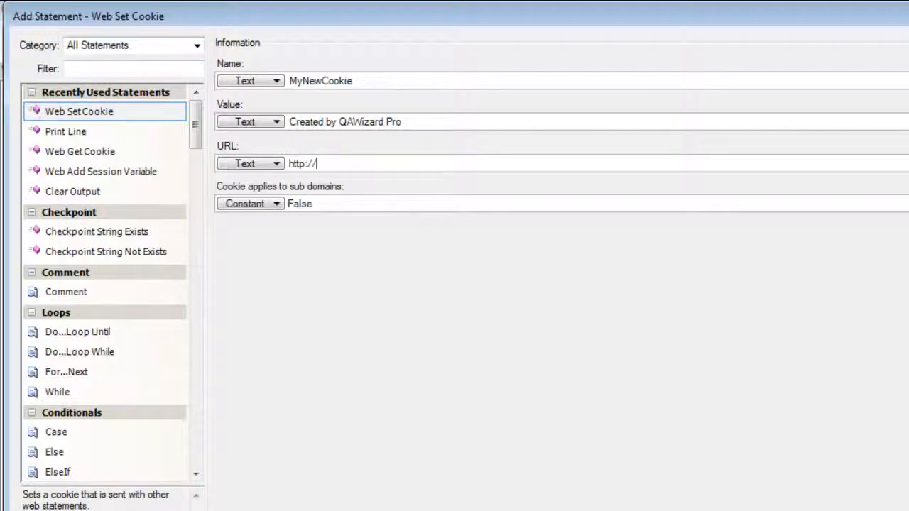
text(seapine.lo)
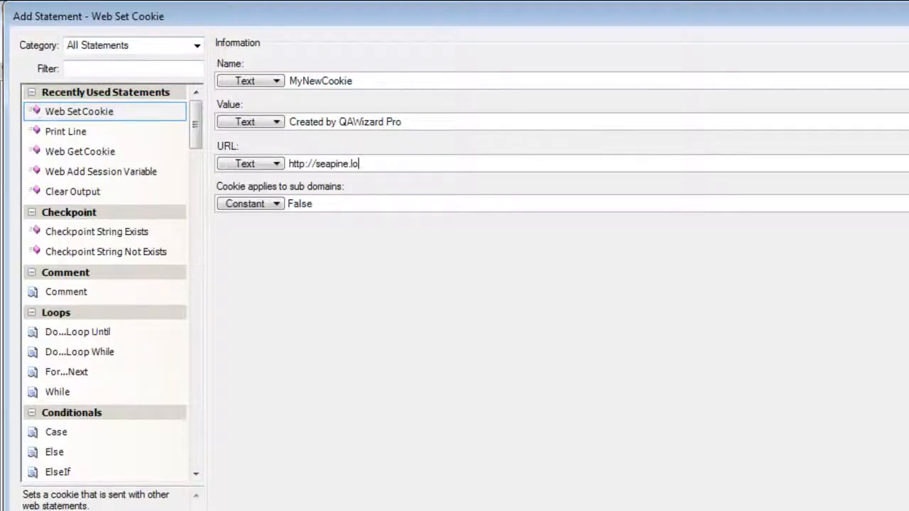
text(ad-testing.c)
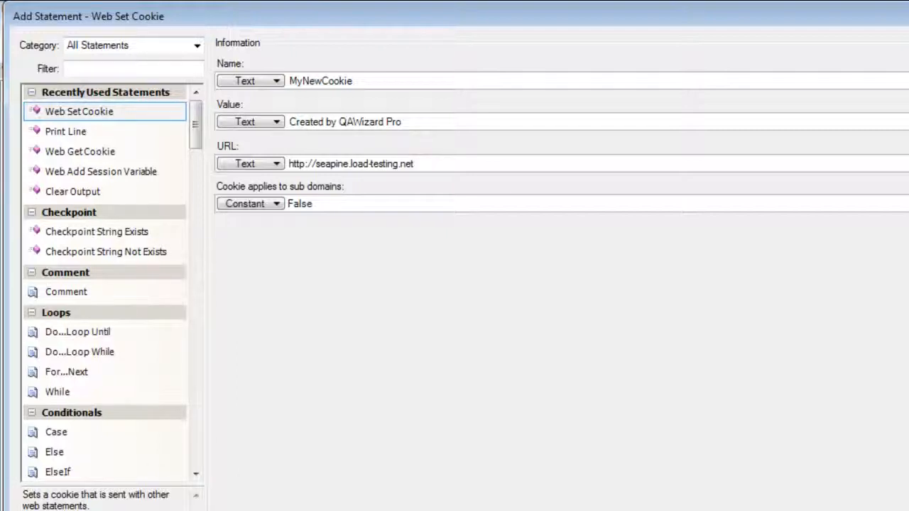
mouse_move(390, 235)
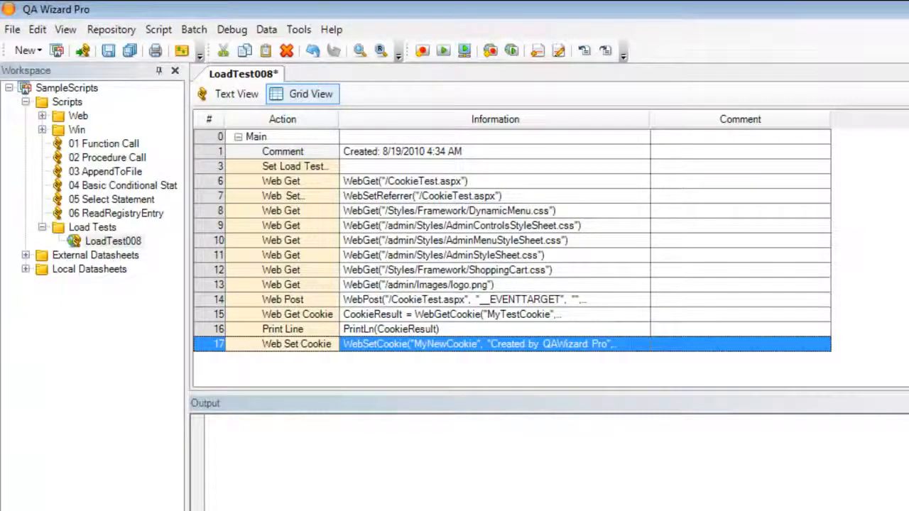
mouse_move(544, 183)
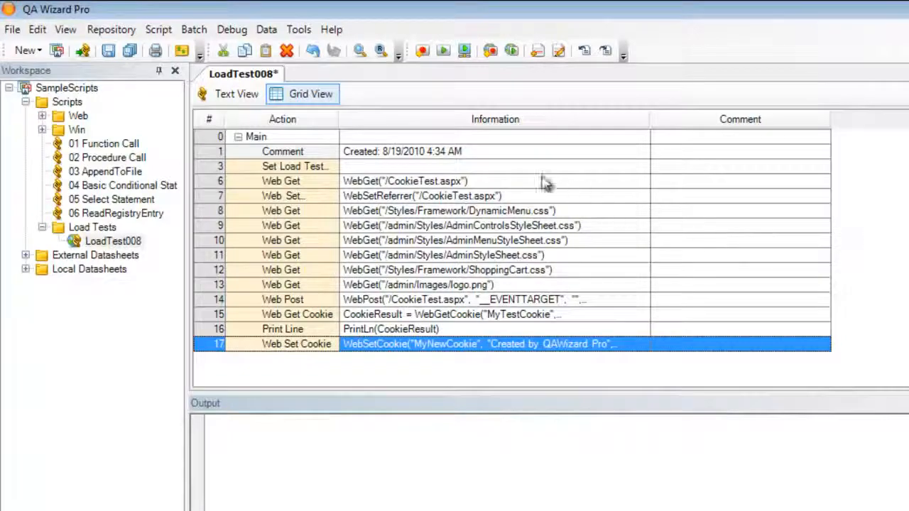
click(236, 93)
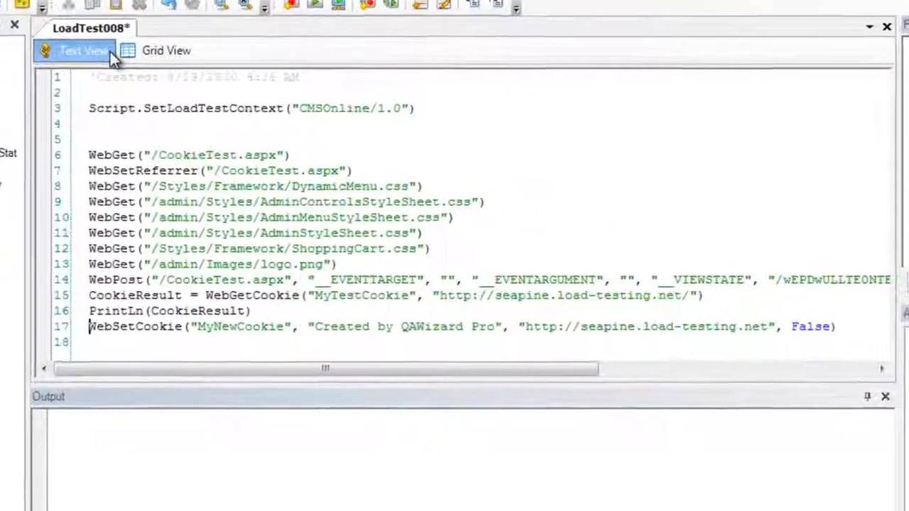